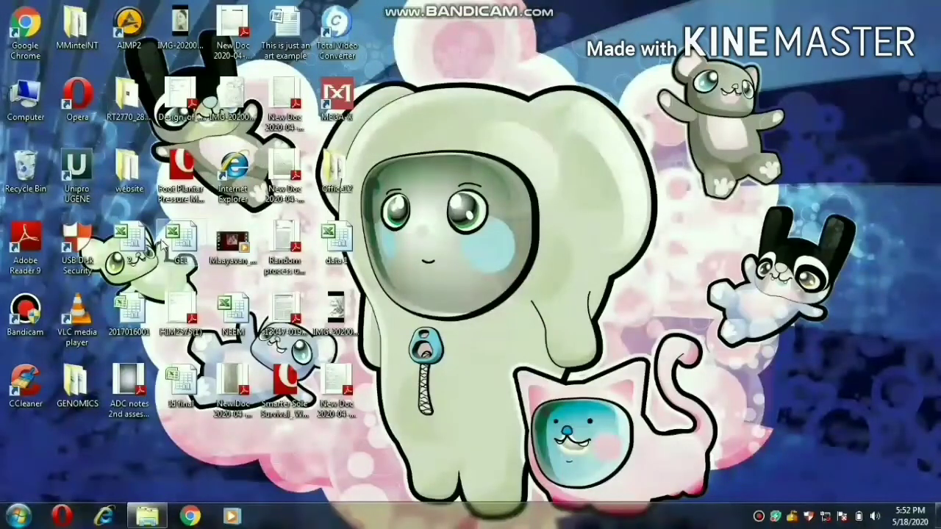
mouse_move(77, 173)
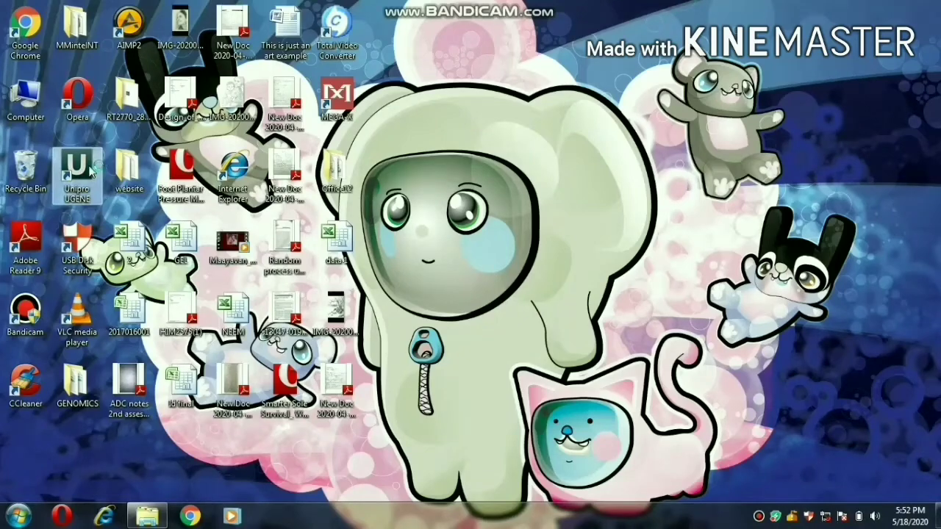
Launch UGENE from its desktop shortcut so the welcome start page appears.
double_click(77, 169)
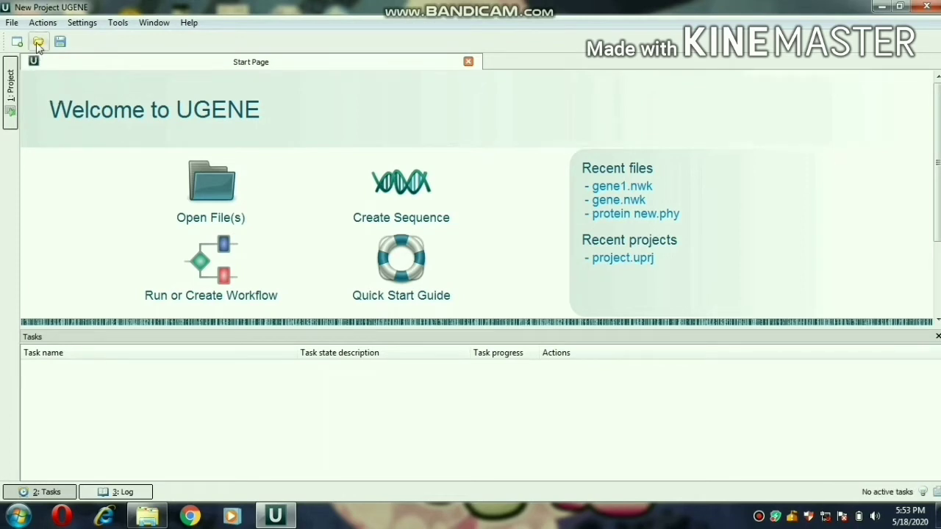
left_click(118, 22)
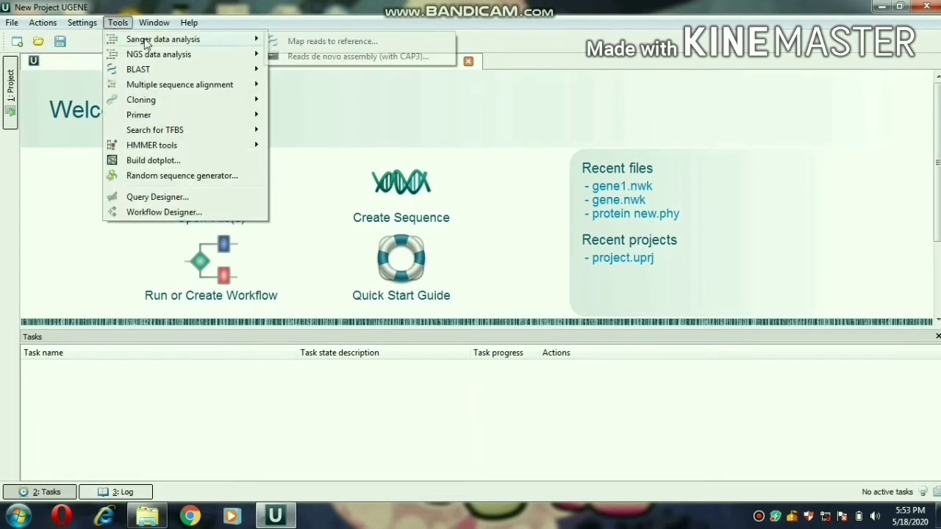
mouse_move(142, 100)
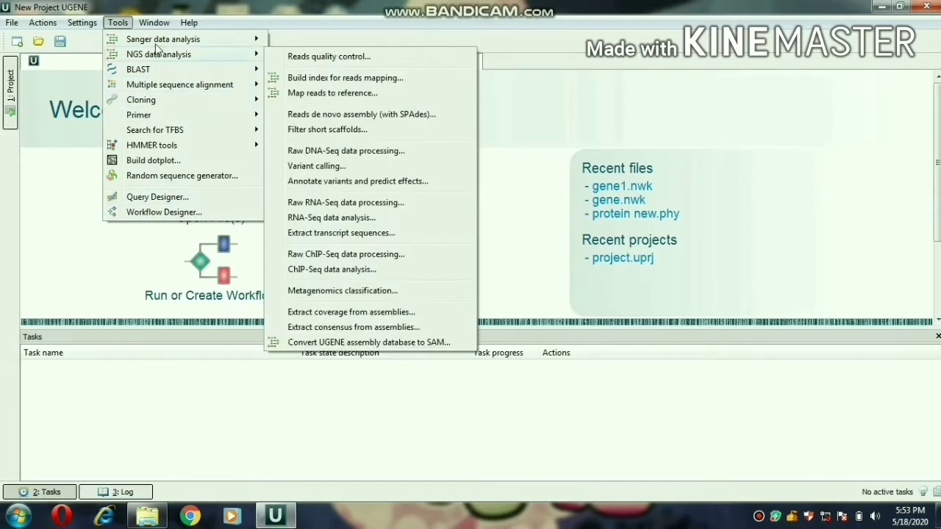
left_click(68, 200)
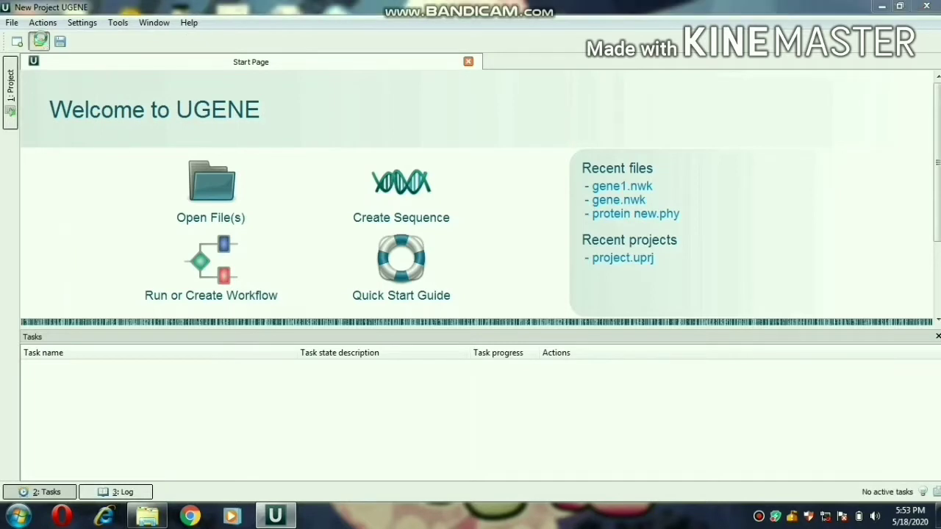
Load the clustalw mRNA alignment from Downloads into the alignment editor.
left_click(212, 181)
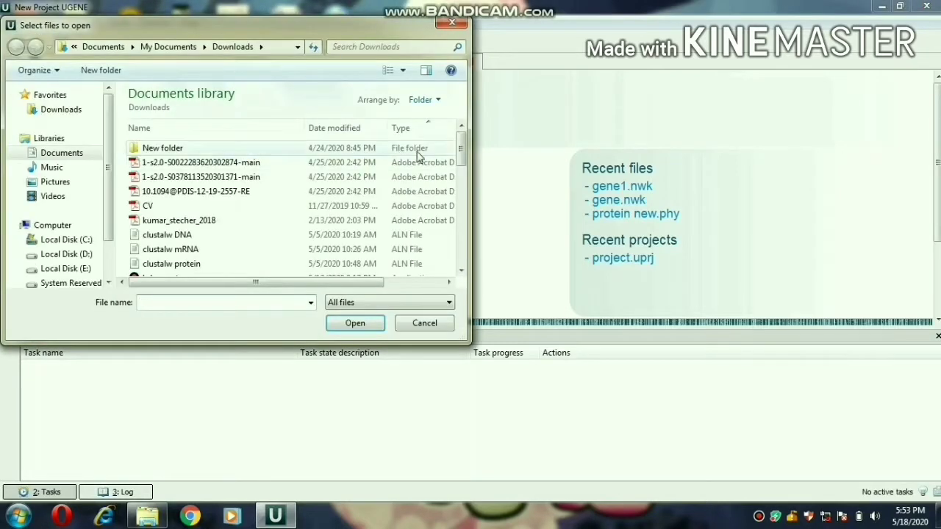
scroll("down", 3)
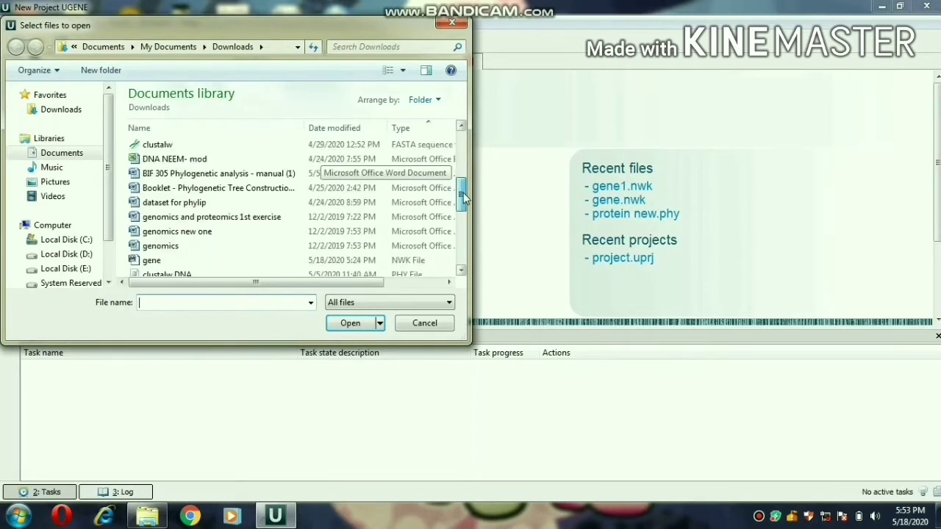
scroll("down", 3)
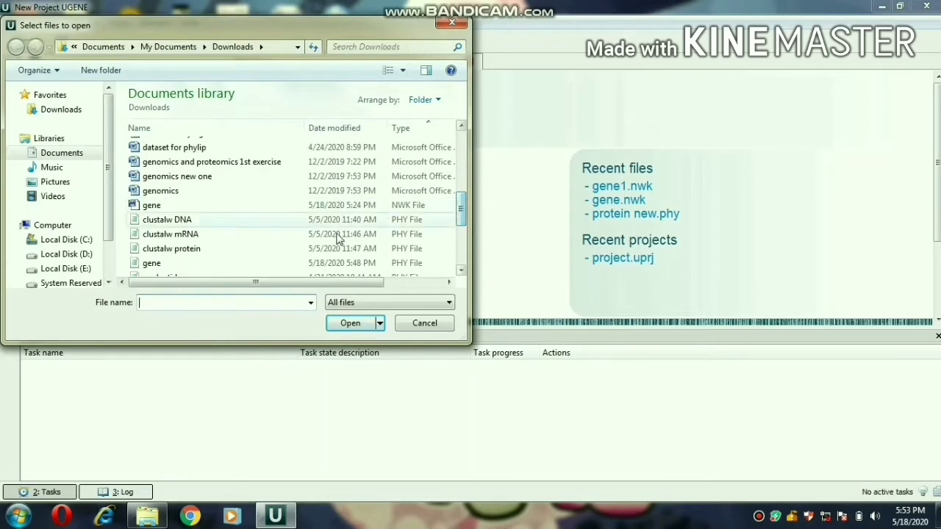
left_click(171, 234)
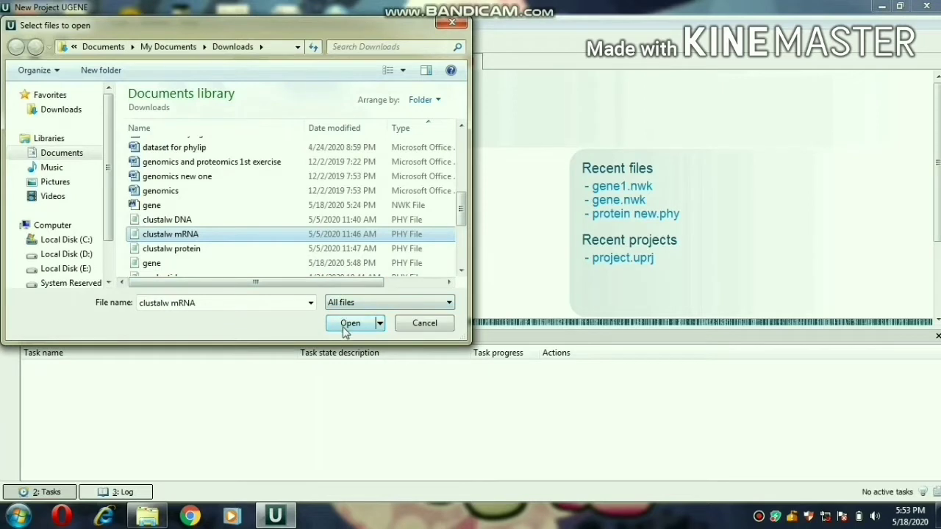
left_click(350, 323)
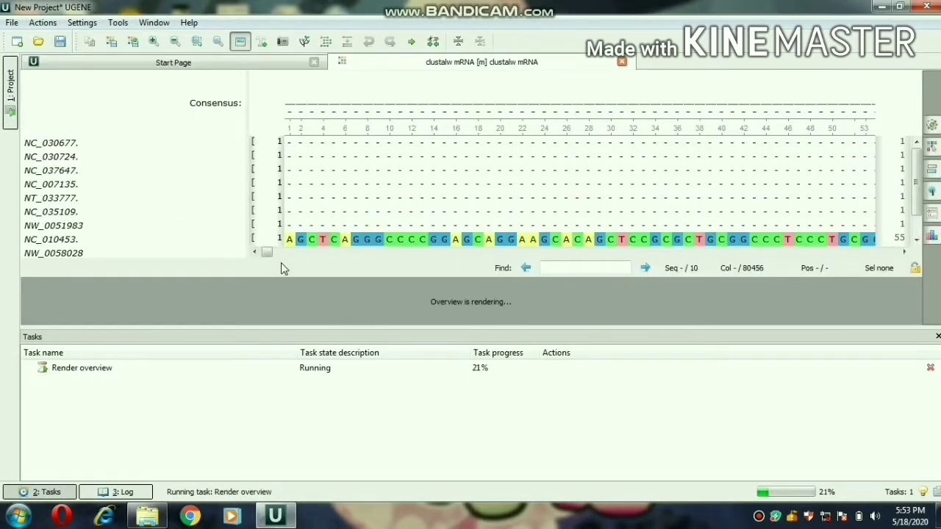
mouse_move(497, 312)
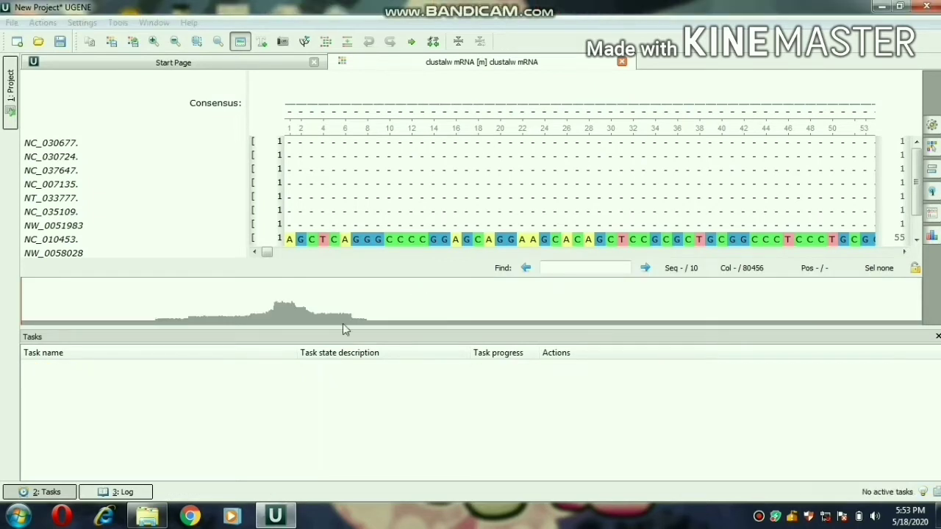
mouse_move(300, 301)
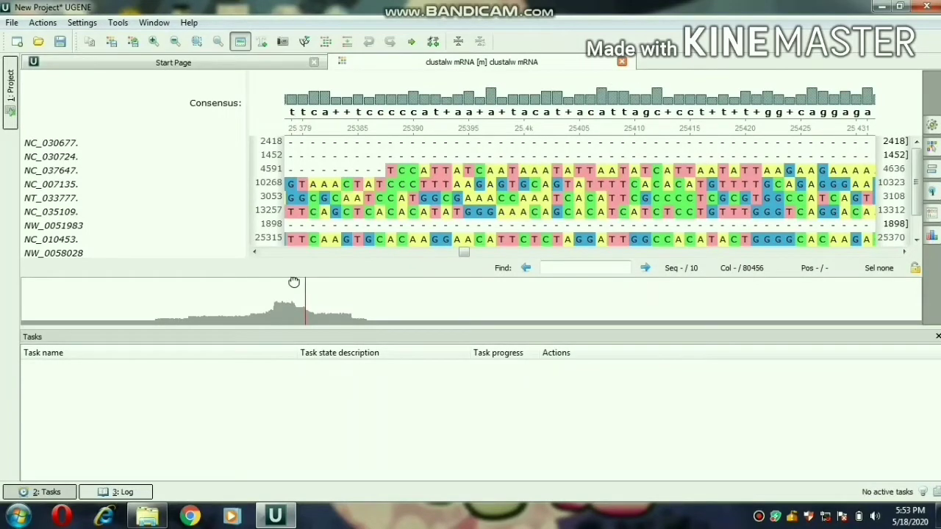
mouse_move(353, 308)
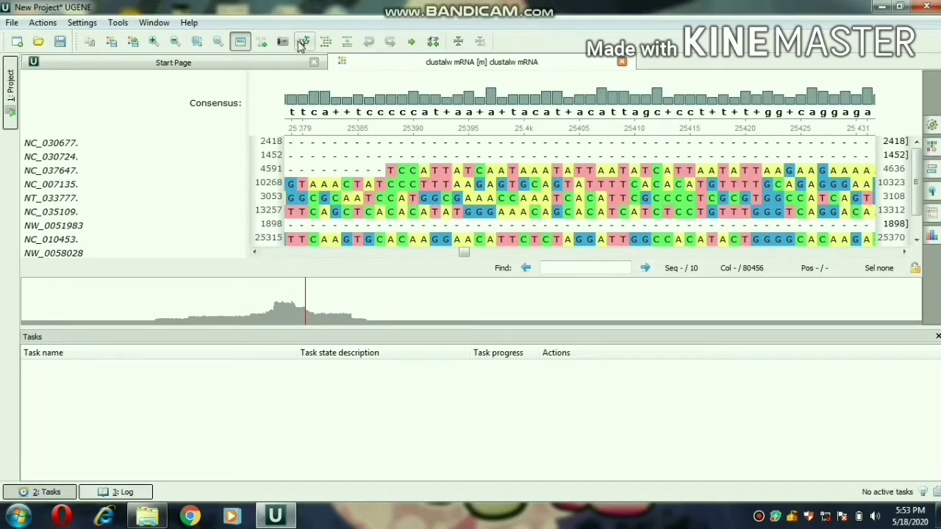
Build a PHYLIP neighbor-joining tree for the mRNA alignment with default F84 distance settings.
left_click(303, 41)
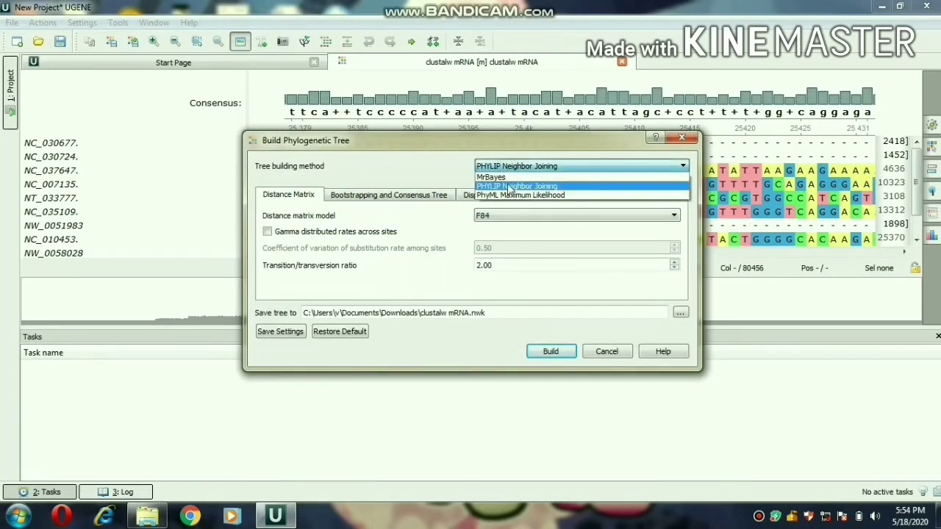
left_click(518, 185)
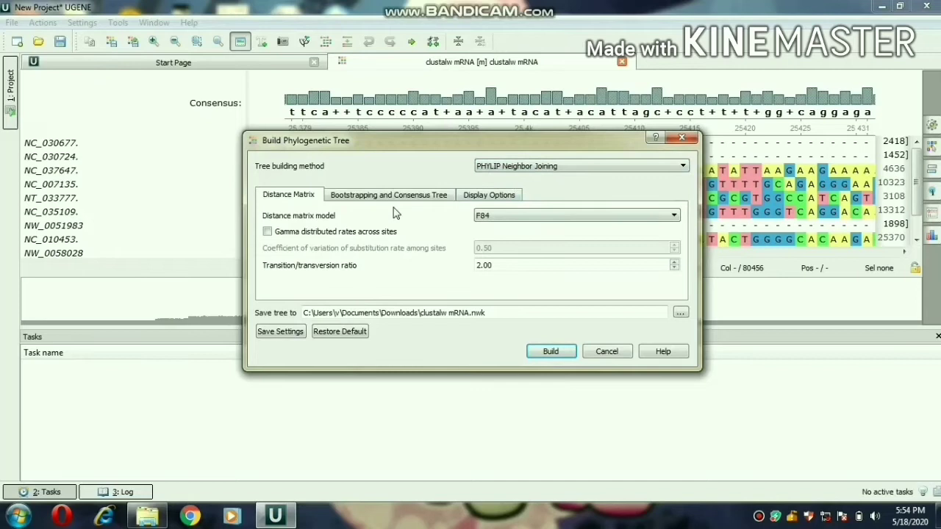
left_click(388, 194)
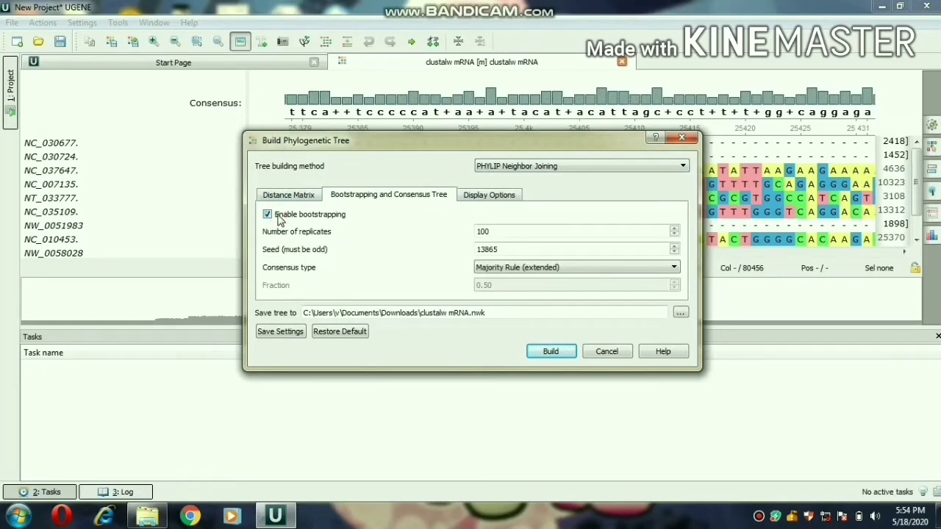
left_click(288, 194)
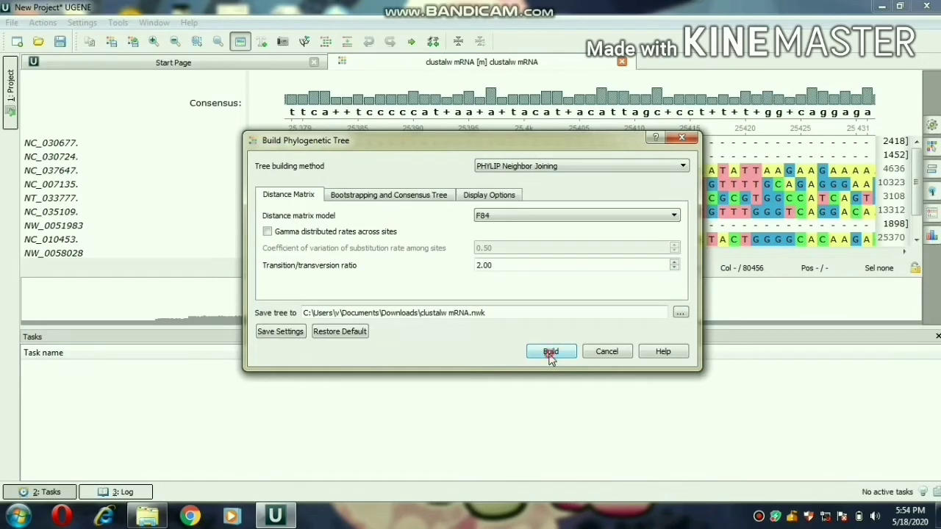
left_click(550, 350)
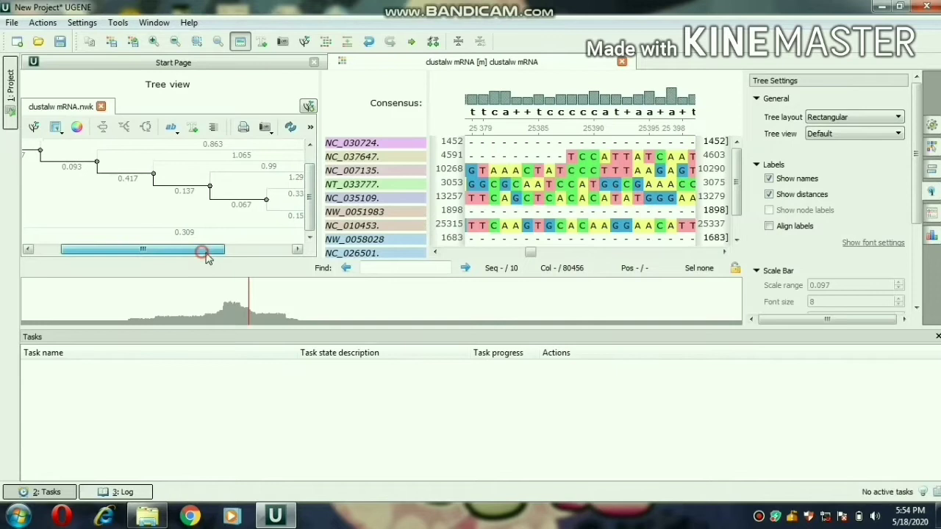
Inspect the neighbor-joining tree and its Tree Settings beside the alignment.
left_click_drag(198, 250, 213, 250)
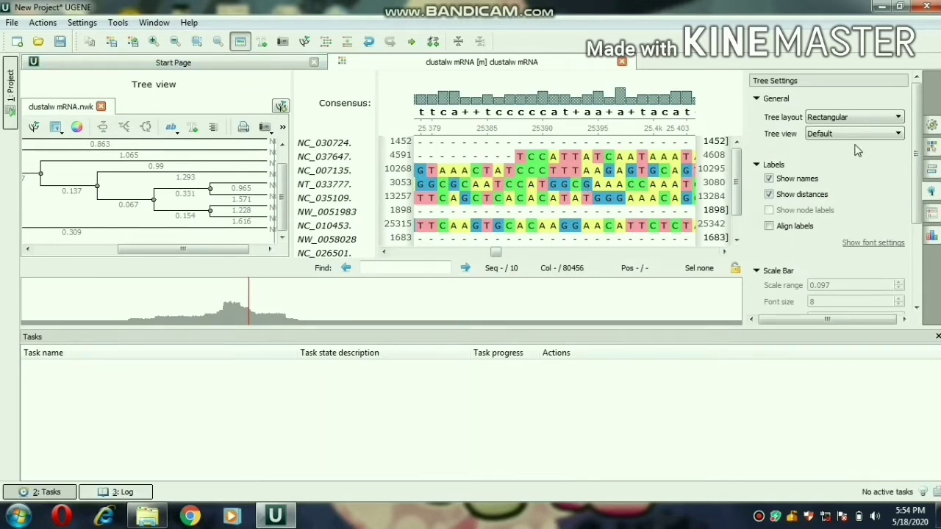
left_click(853, 132)
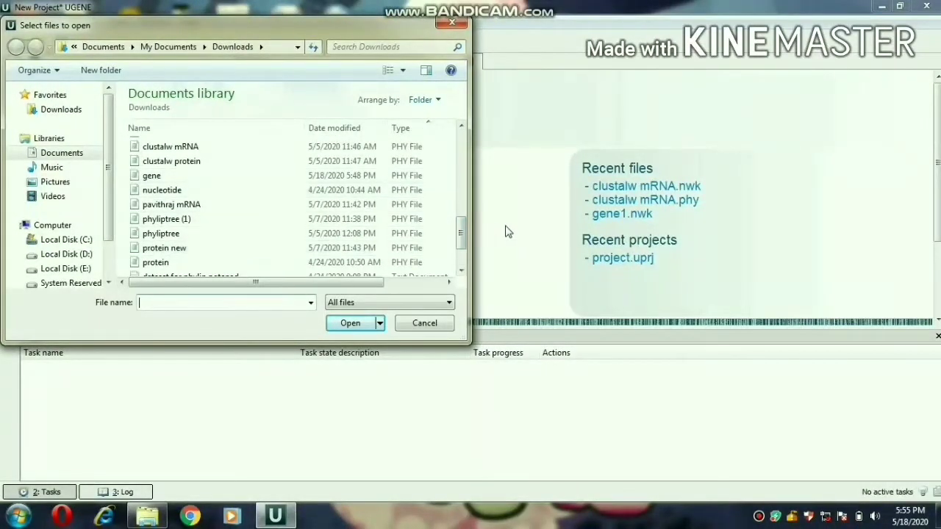
Load the 'protein new' alignment from Downloads into the alignment editor.
left_click(164, 247)
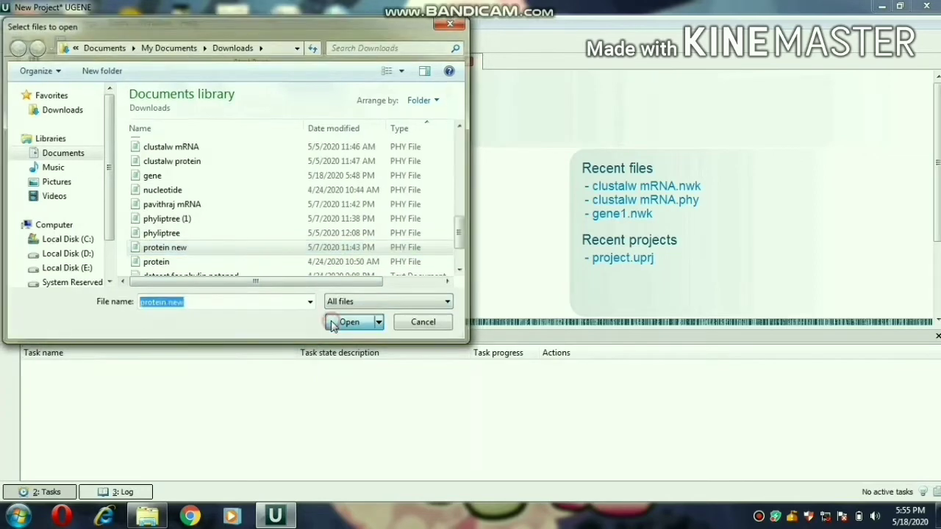
left_click(350, 320)
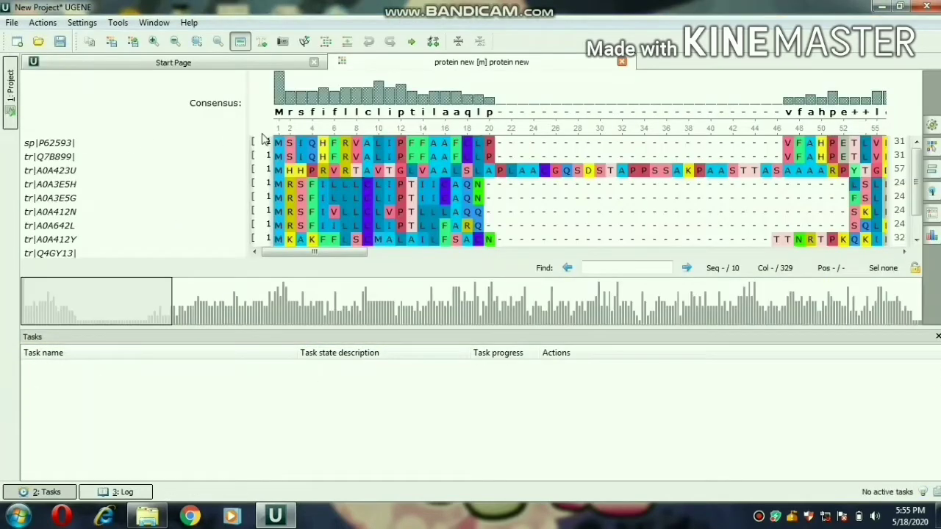
mouse_move(452, 209)
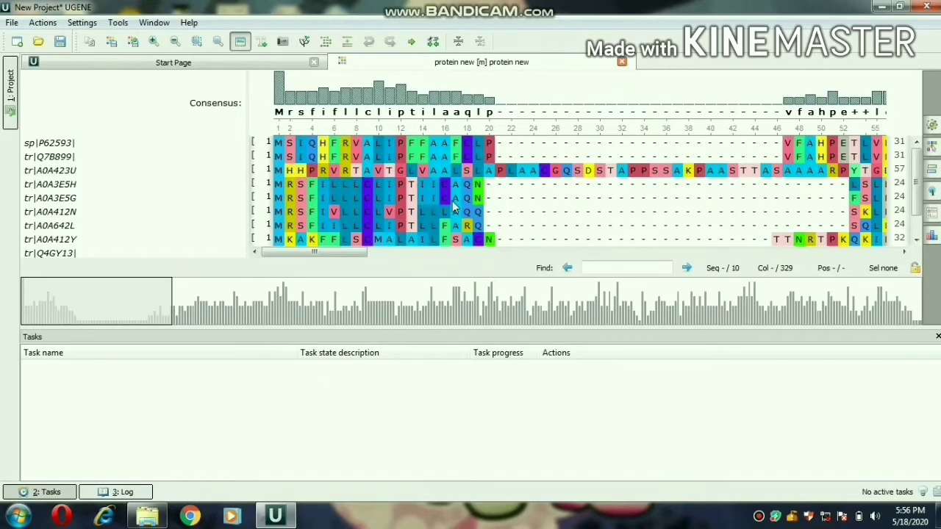
mouse_move(732, 305)
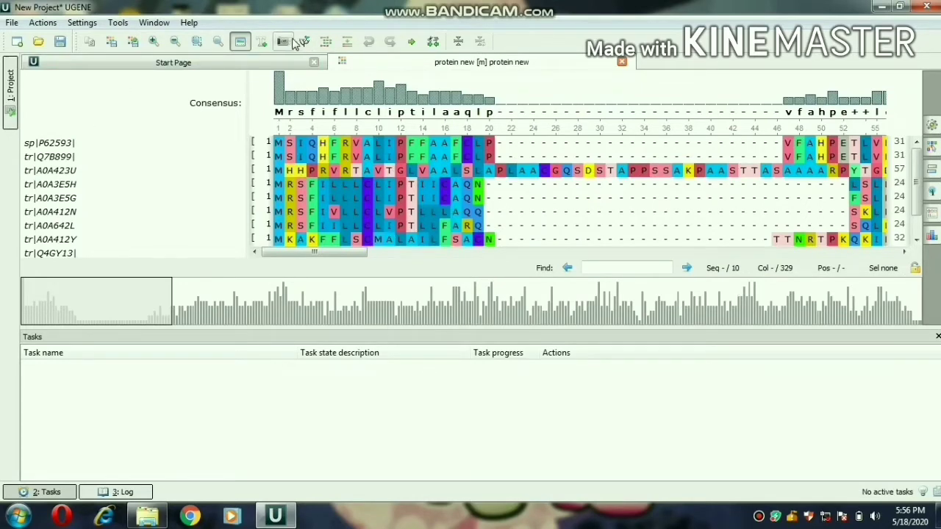
Build a PhyML maximum likelihood tree for the protein alignment with the LG substitution model.
left_click(283, 41)
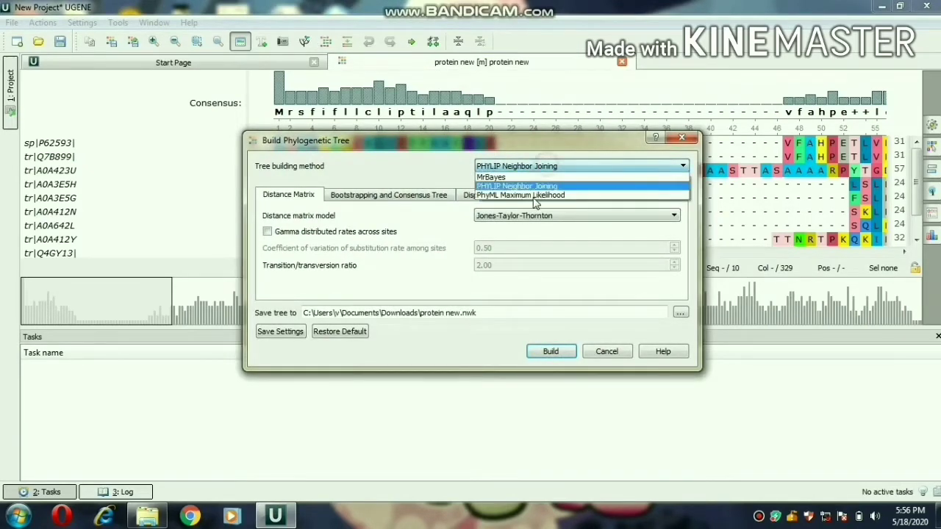
left_click(522, 194)
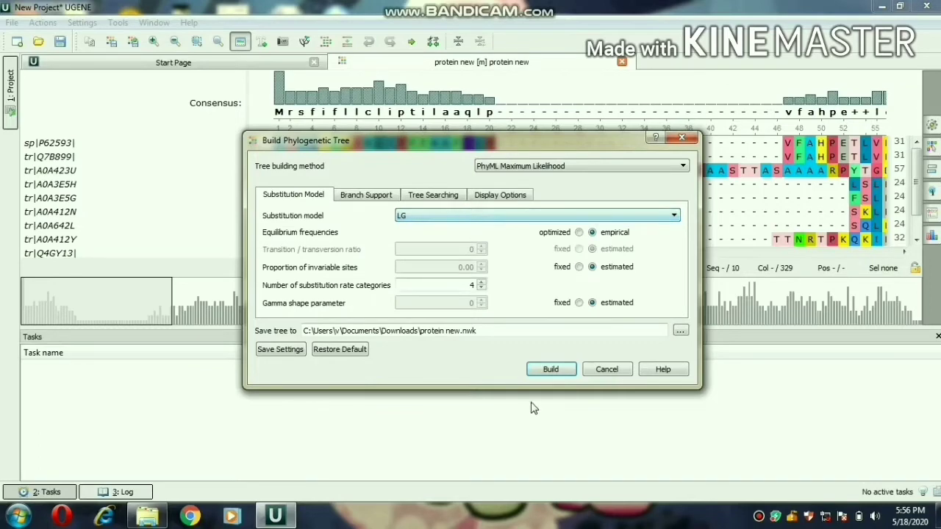
left_click(550, 369)
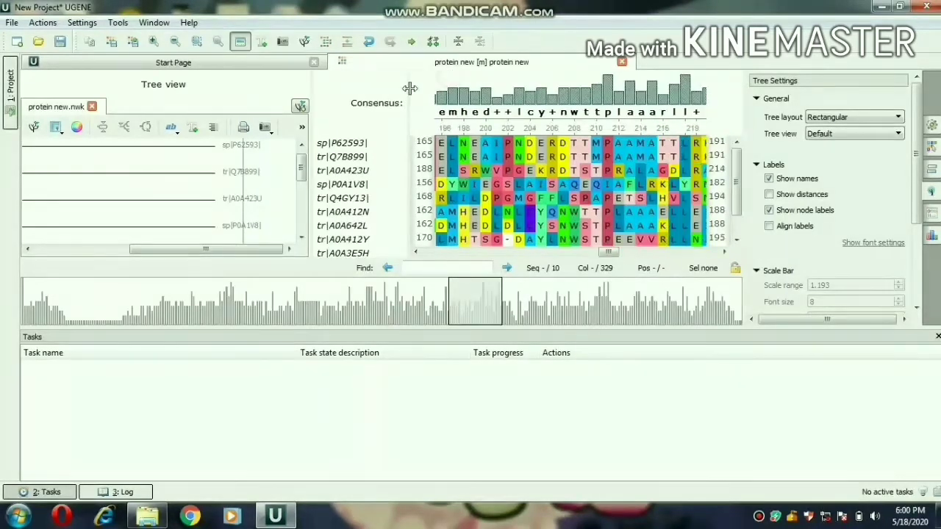
mouse_move(875, 141)
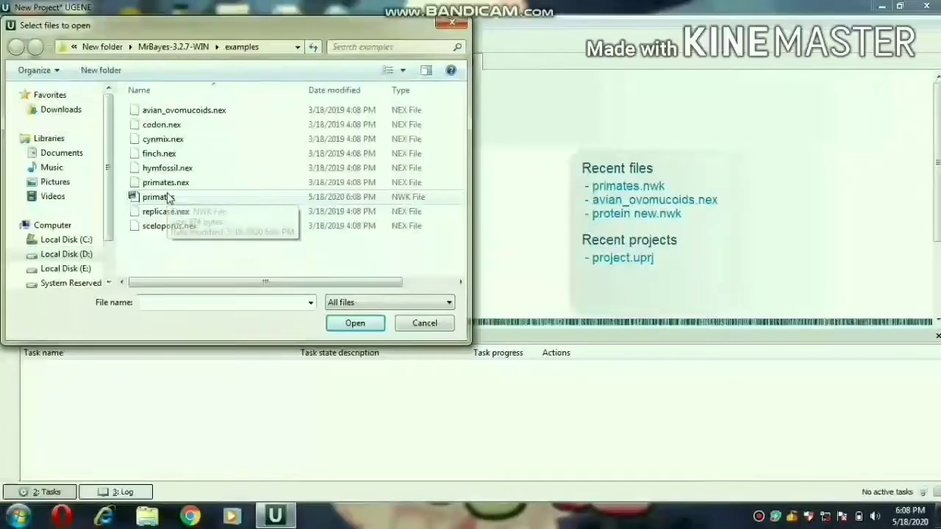
Load the primates.nex example file from the MrBayes examples folder.
left_click(165, 182)
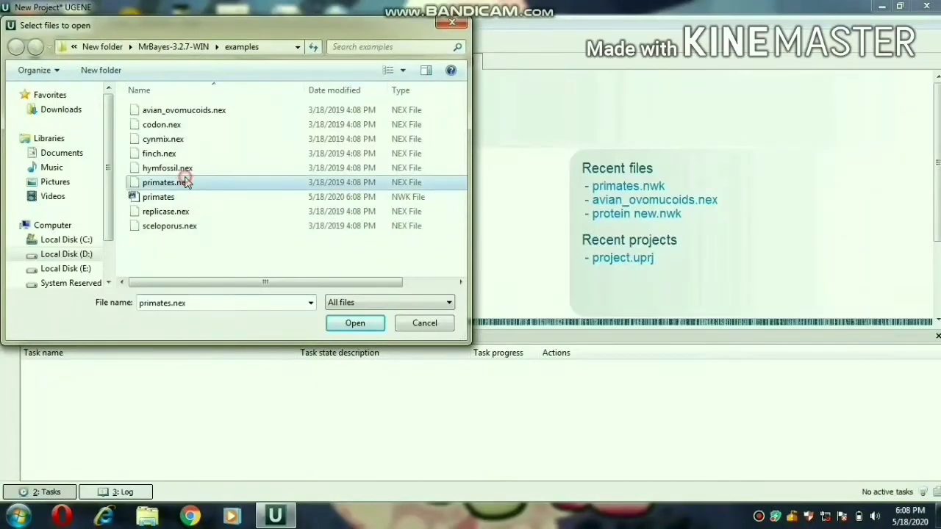
left_click(354, 323)
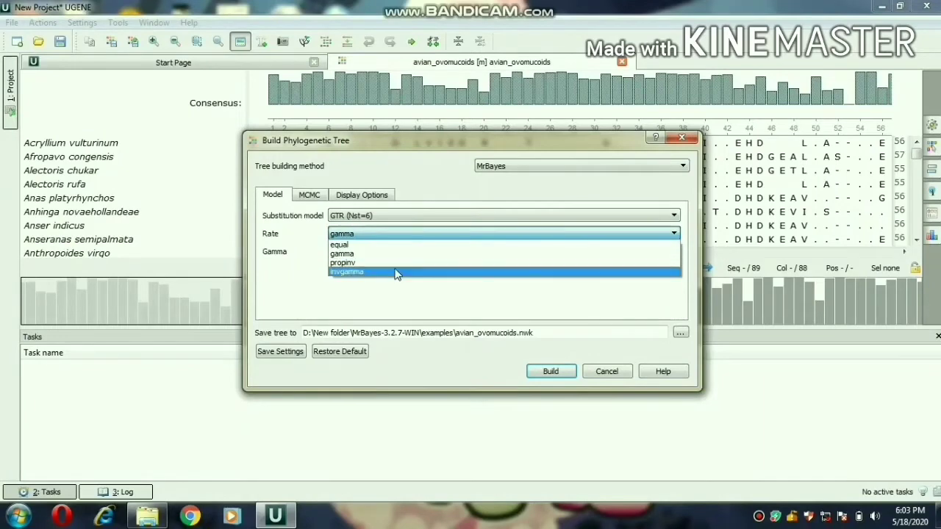
Run a MrBayes tree build using the GTR model with invgamma rate variation, MCMC settings reviewed.
left_click(347, 270)
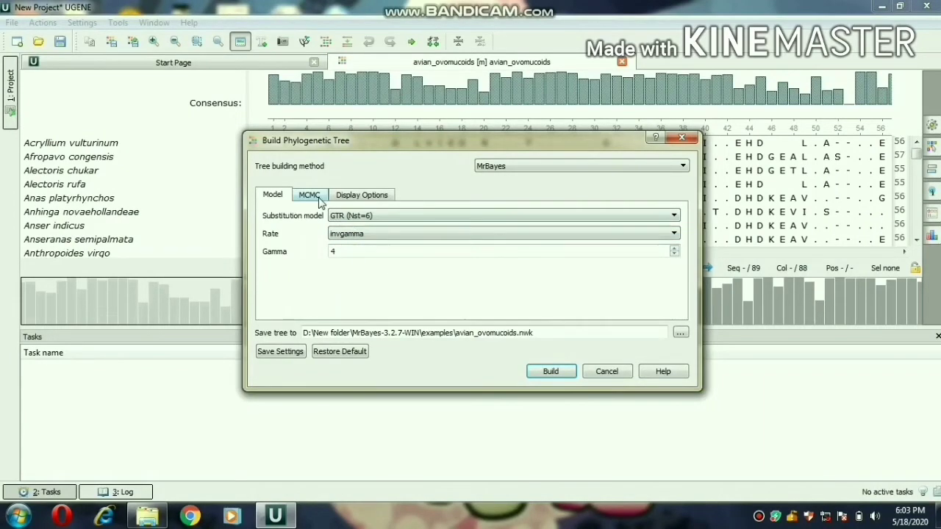
left_click(309, 194)
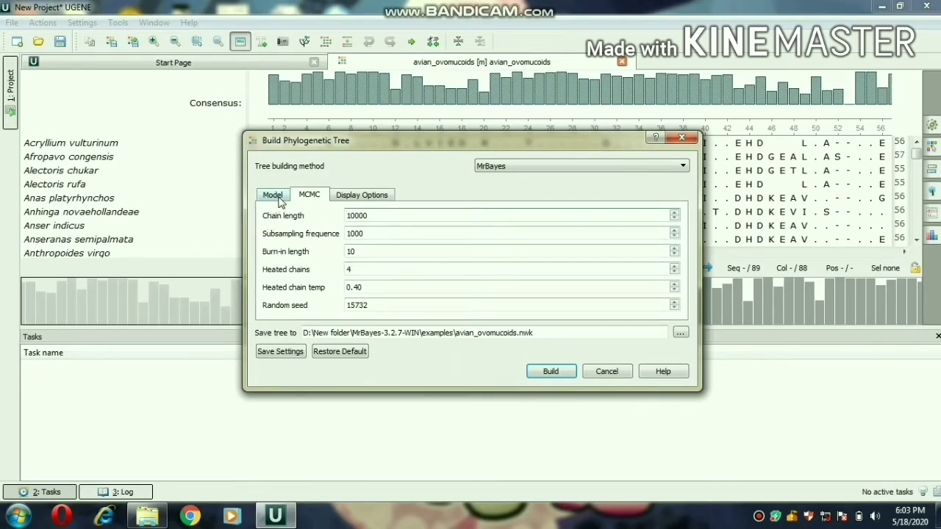
left_click(550, 371)
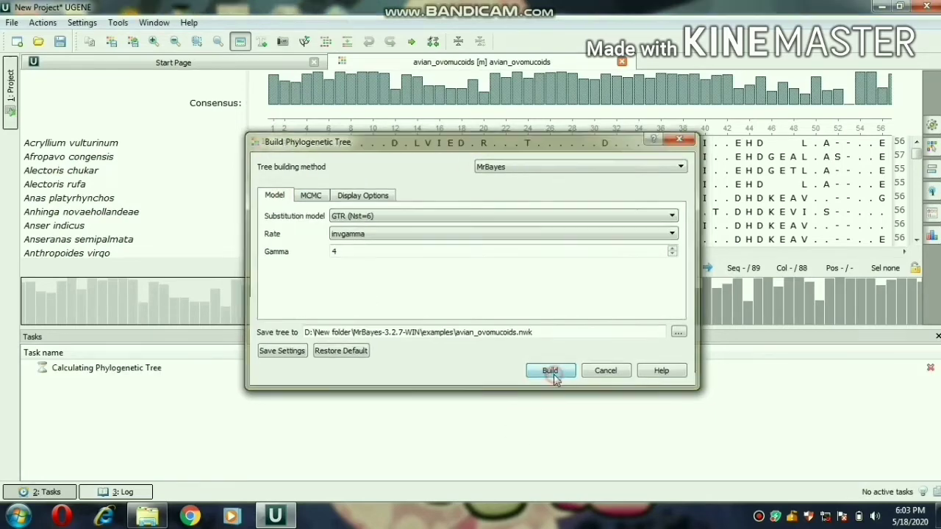
left_click(550, 371)
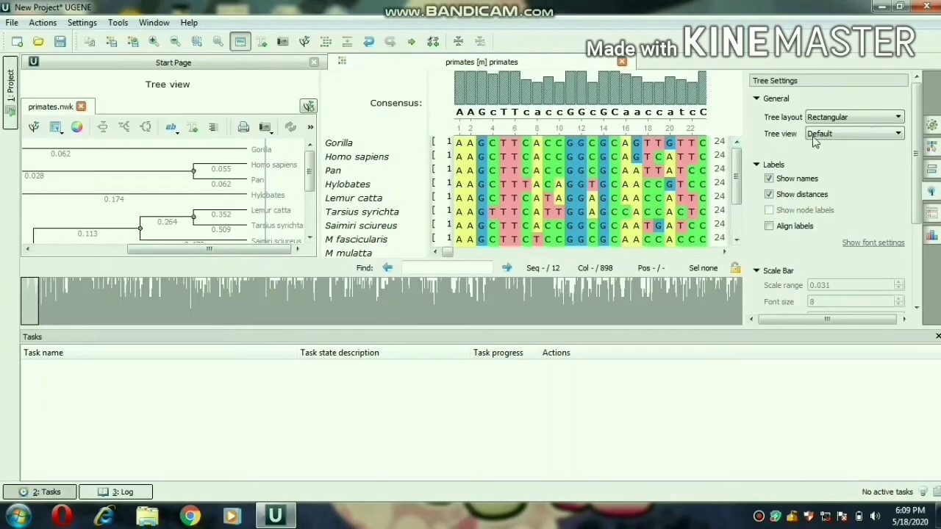
Switch the primates tree view from Default to Phylogram in Tree Settings.
left_click(853, 132)
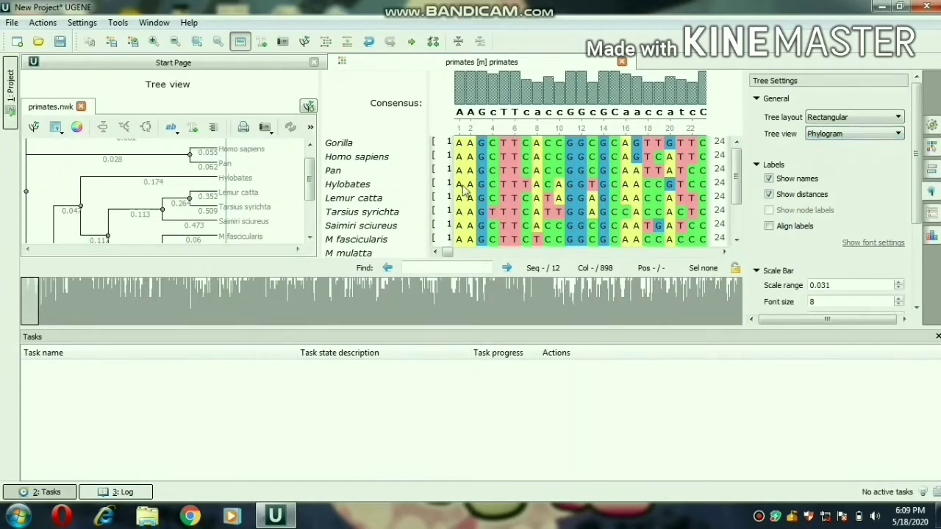
scroll("down", 3)
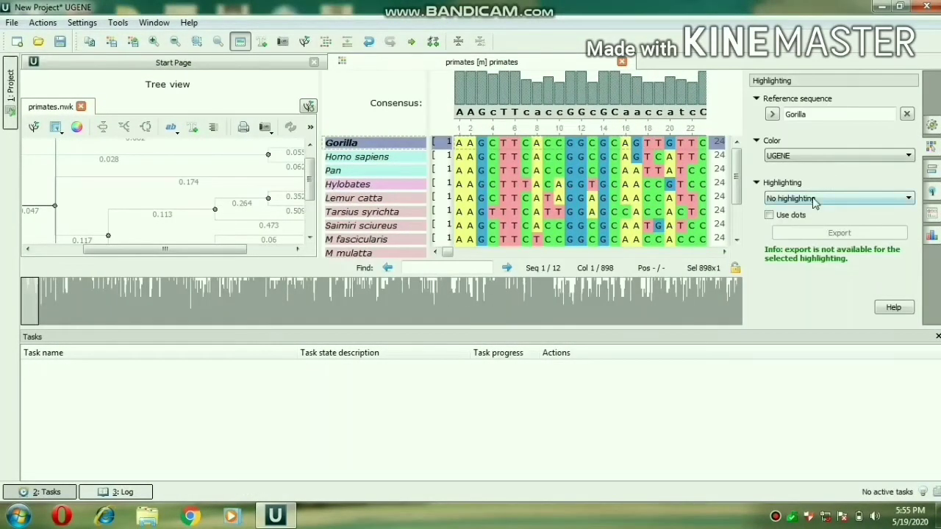
Highlight disagreements with the Gorilla reference and browse the alignment around columns 568, 622 and 608.
left_click(838, 197)
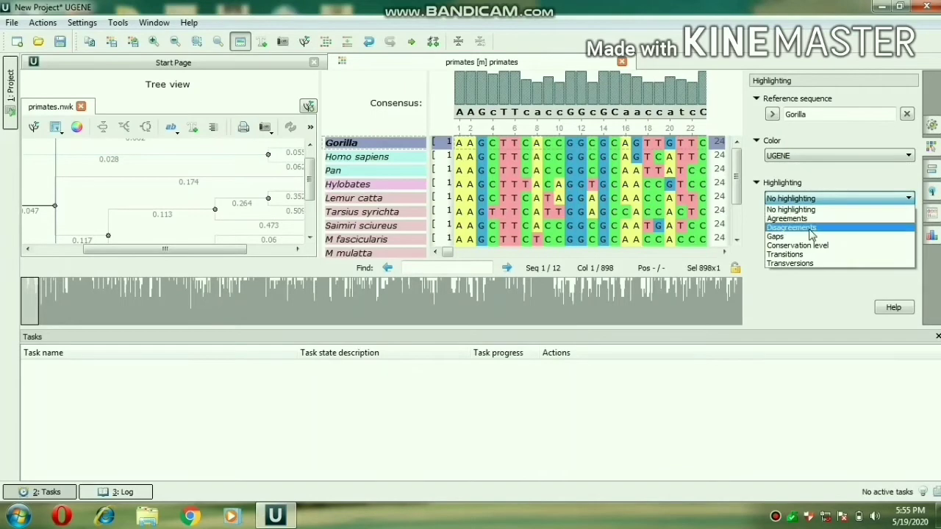
left_click(791, 227)
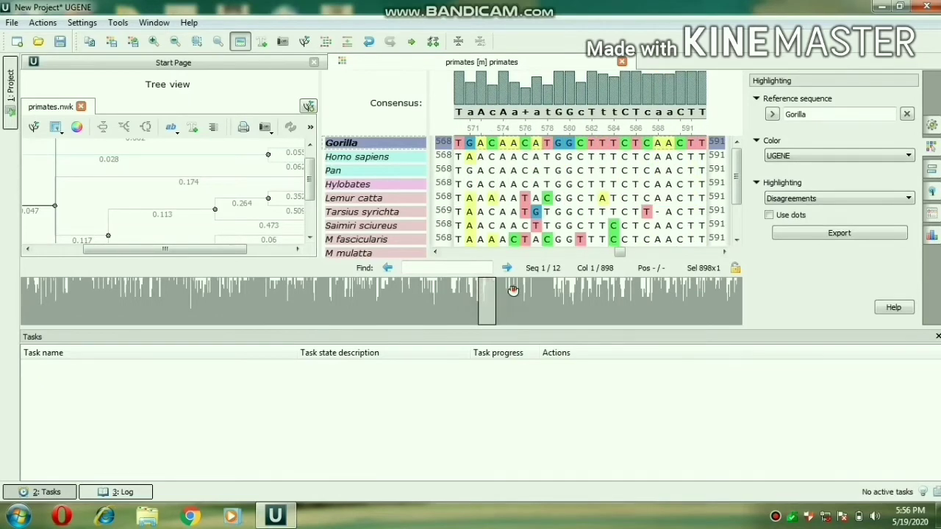
left_click_drag(486, 300, 531, 300)
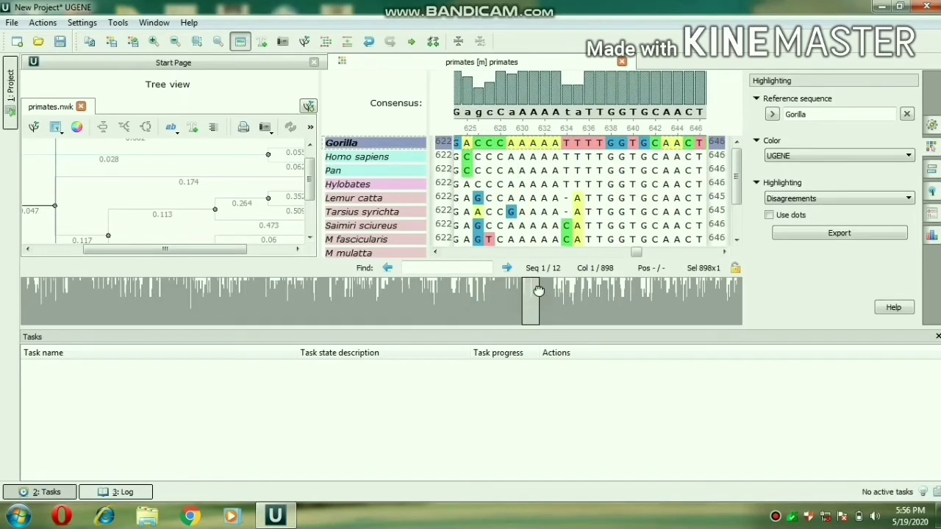
left_click_drag(538, 292, 518, 291)
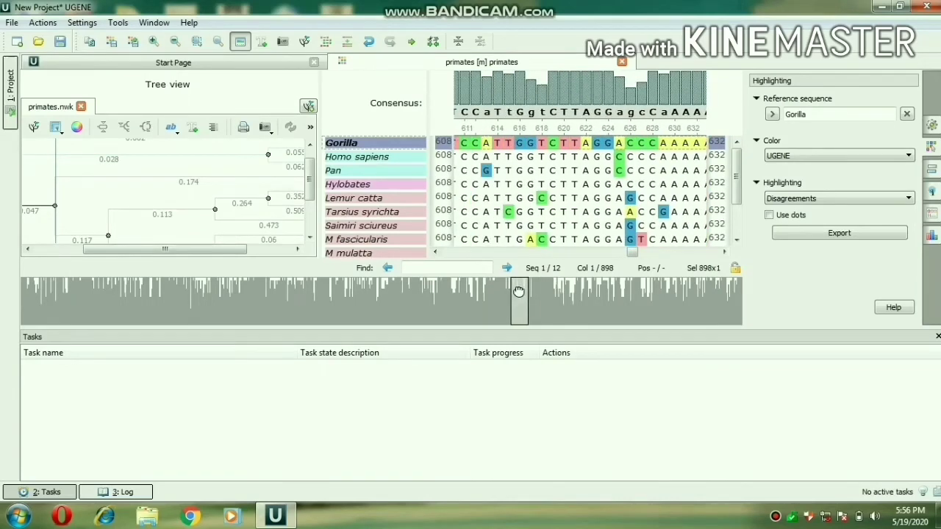
left_click_drag(517, 300, 527, 300)
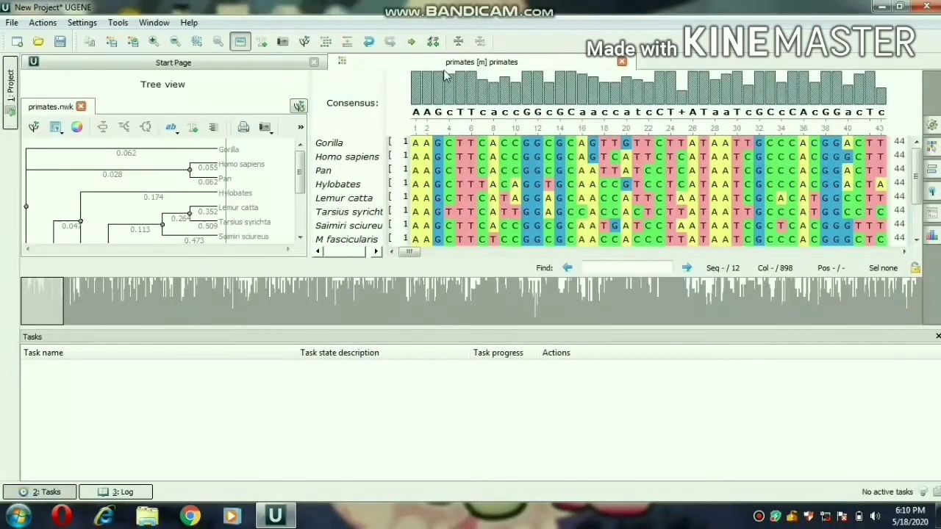
mouse_move(455, 248)
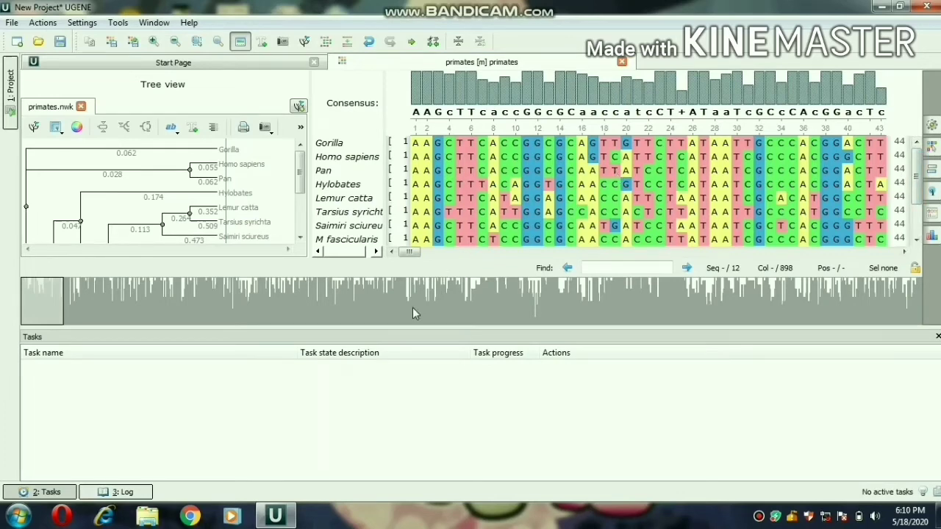
Pick a different graph type in the overview display settings so only sparse peaks remain.
right_click(415, 312)
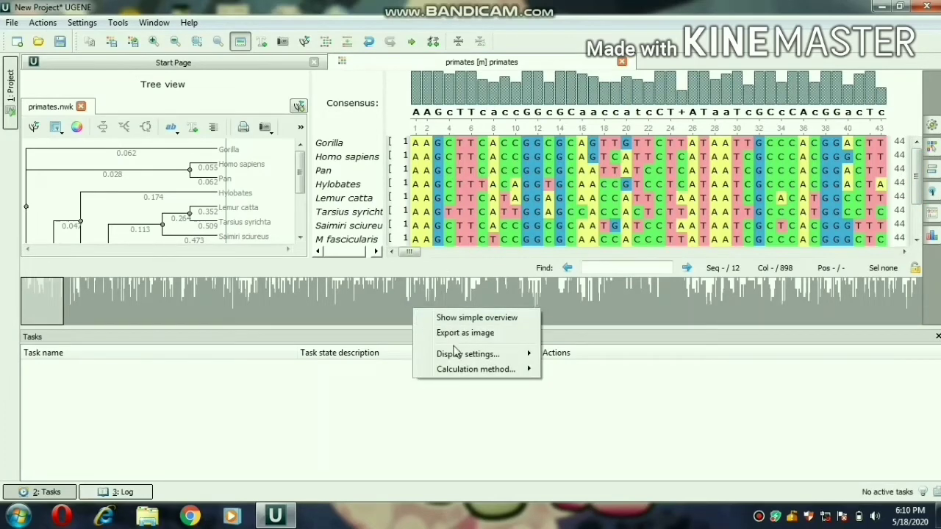
left_click(467, 353)
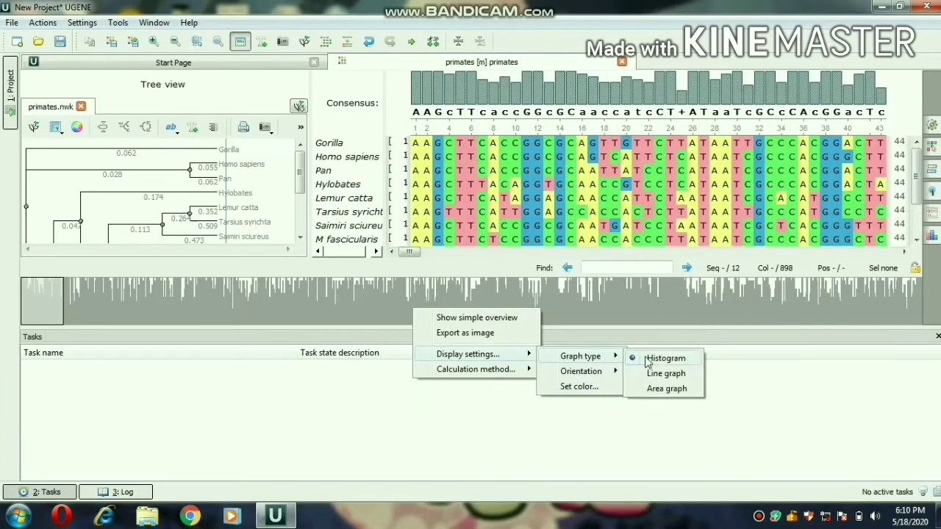
left_click(665, 359)
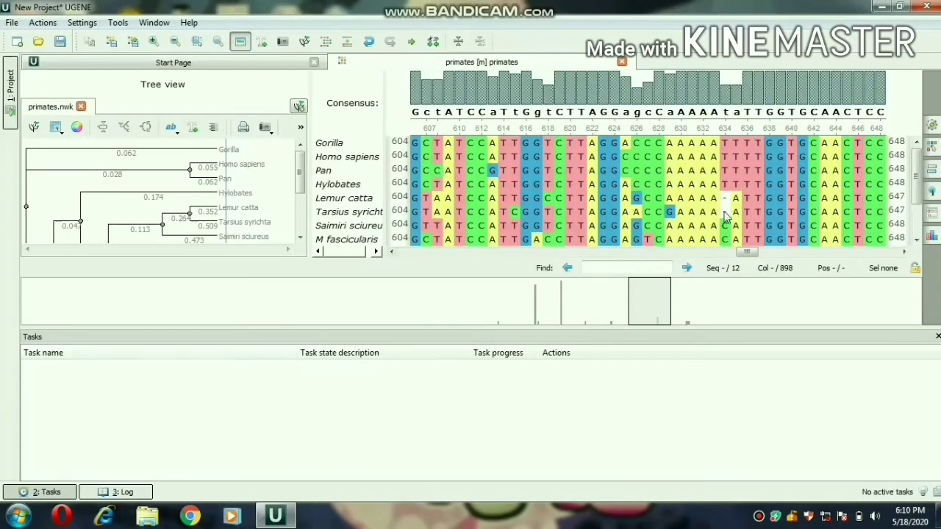
mouse_move(388, 300)
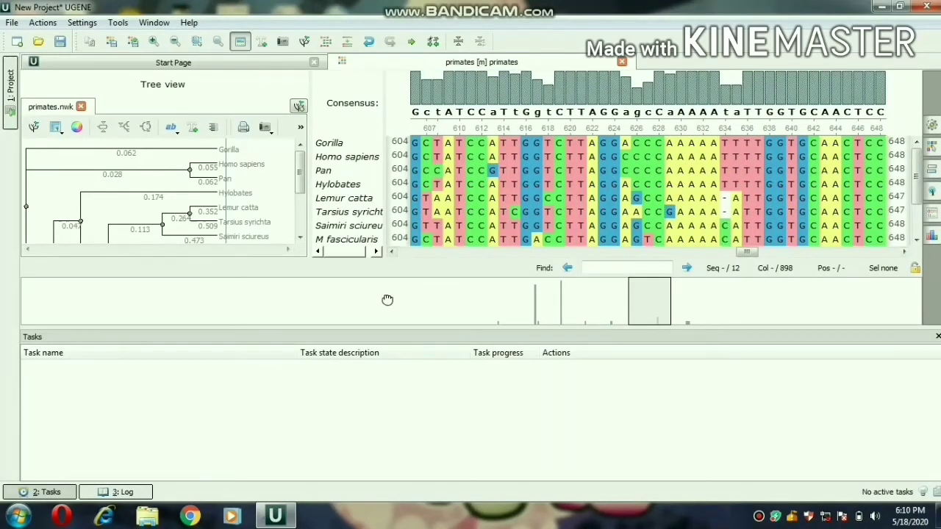
right_click(389, 300)
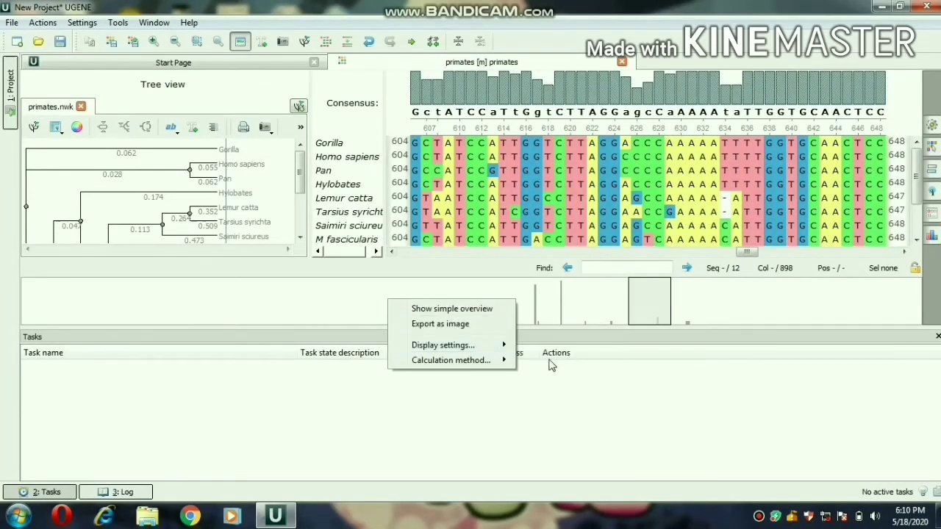